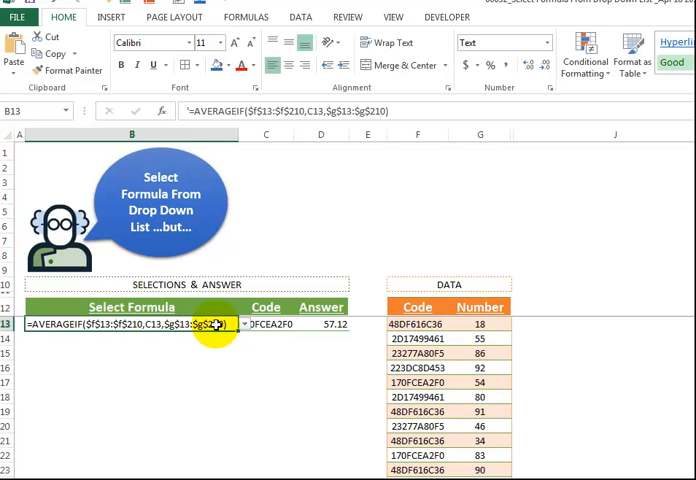
Choose the SUMIF formula in B13's drop-down so the answer reads 2691.00.
click(245, 323)
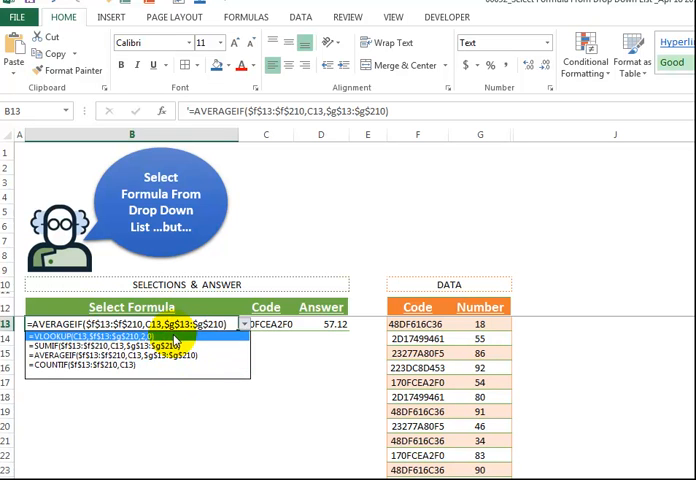
mouse_move(135, 347)
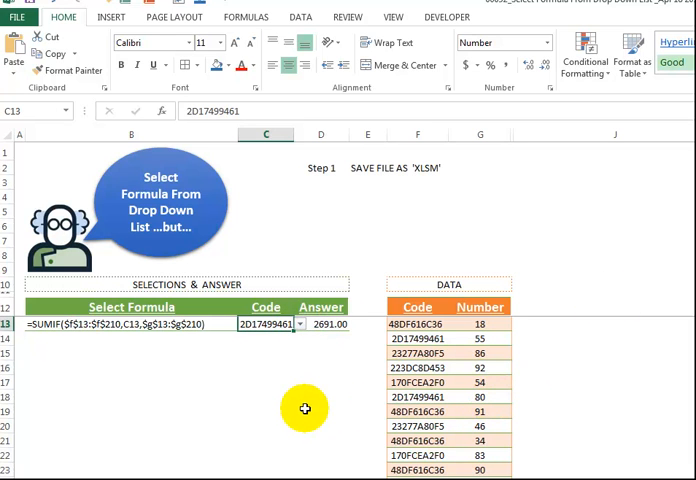
mouse_move(448, 262)
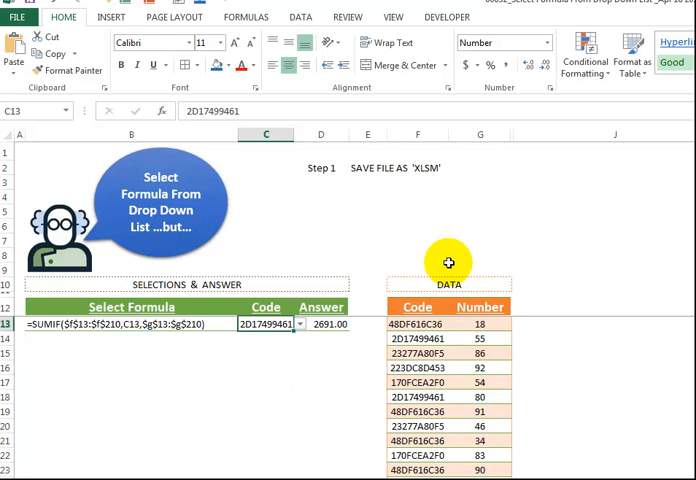
mouse_move(242, 142)
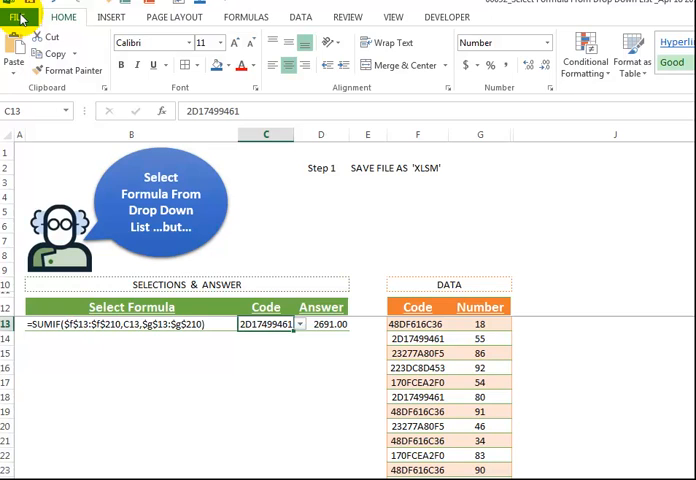
Save the workbook on this computer as an Excel Macro-Enabled Workbook.
click(20, 17)
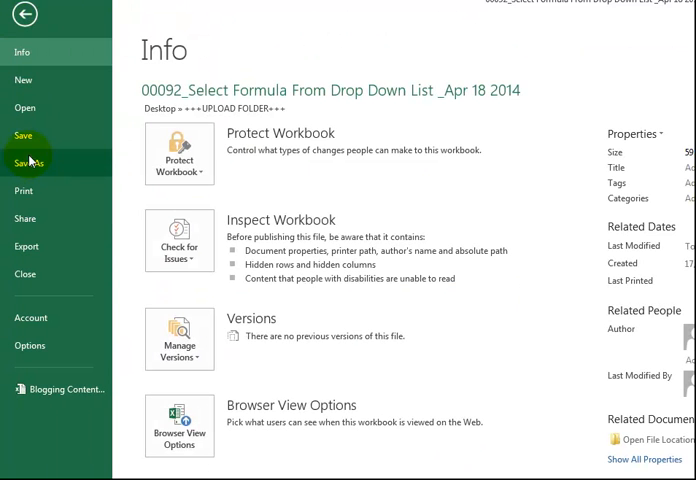
click(28, 162)
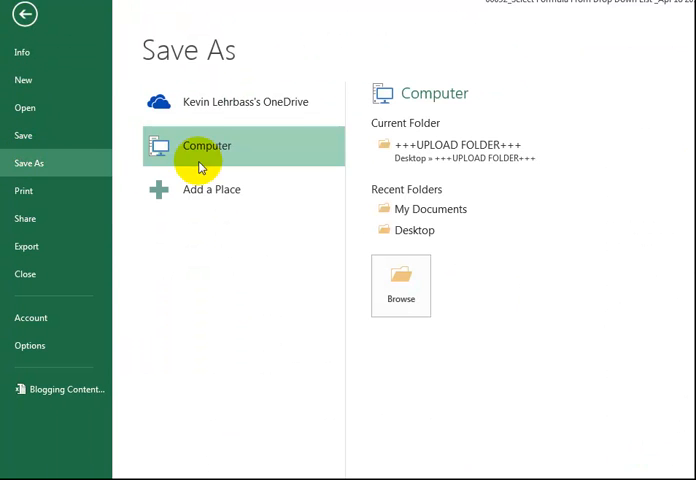
click(400, 285)
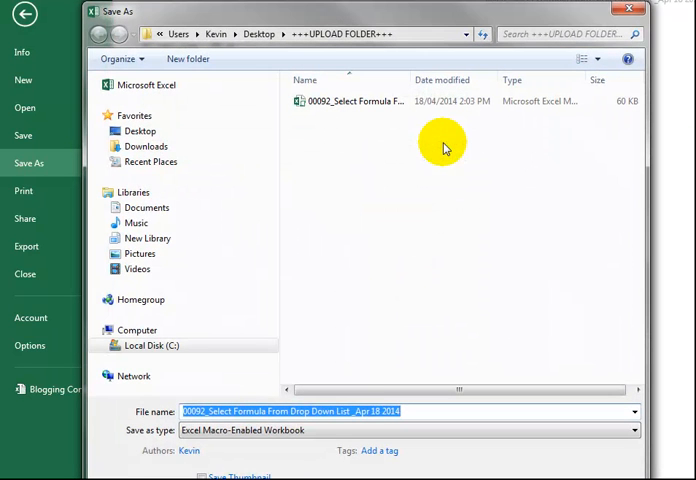
mouse_move(358, 438)
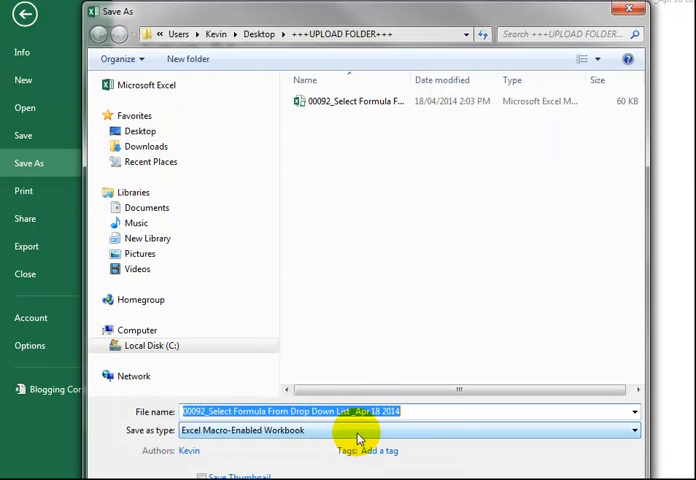
click(634, 430)
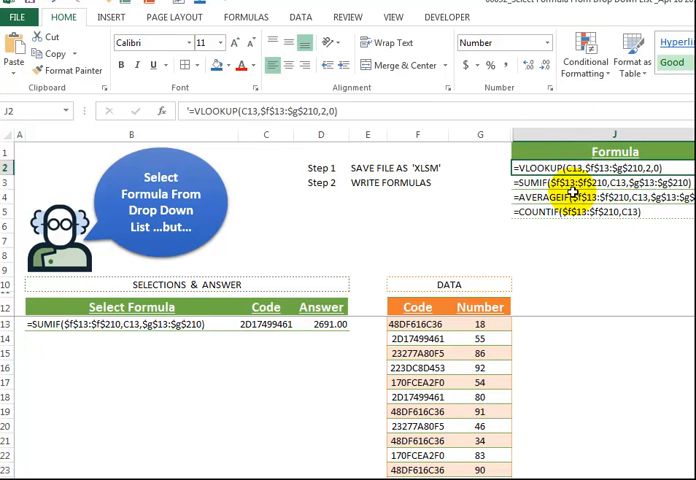
Select the four formula texts listed under the Formula heading in column J.
click(598, 198)
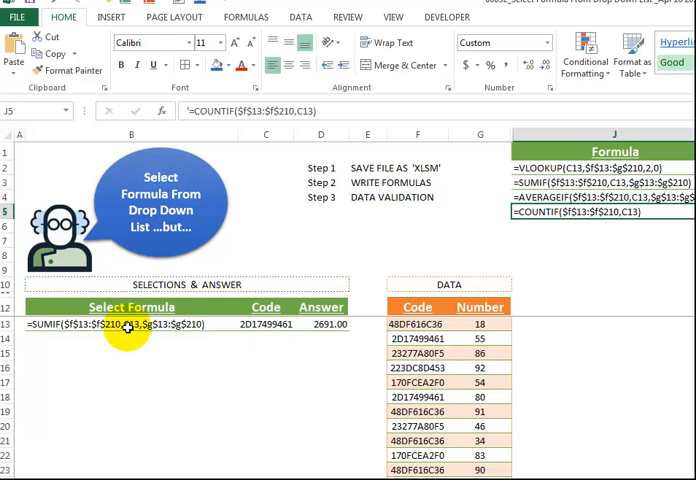
click(130, 323)
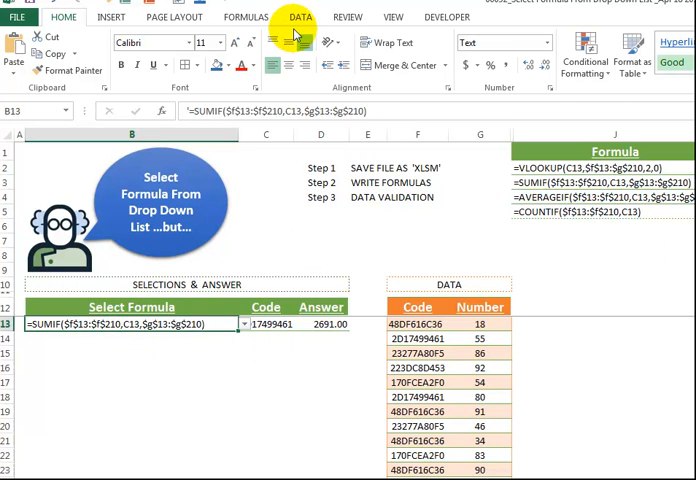
click(300, 17)
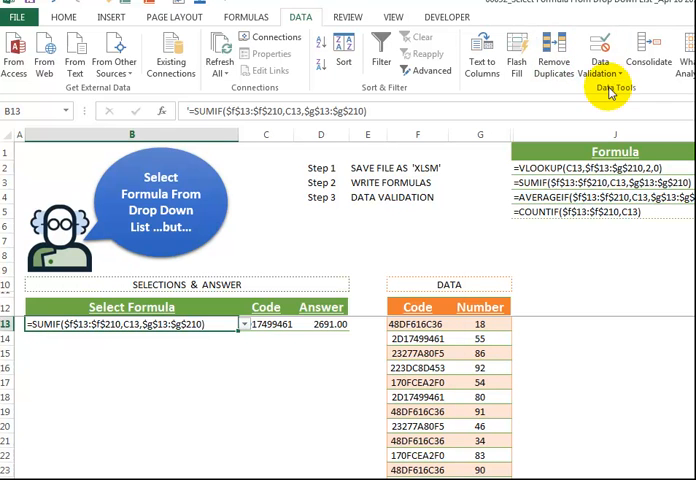
click(600, 52)
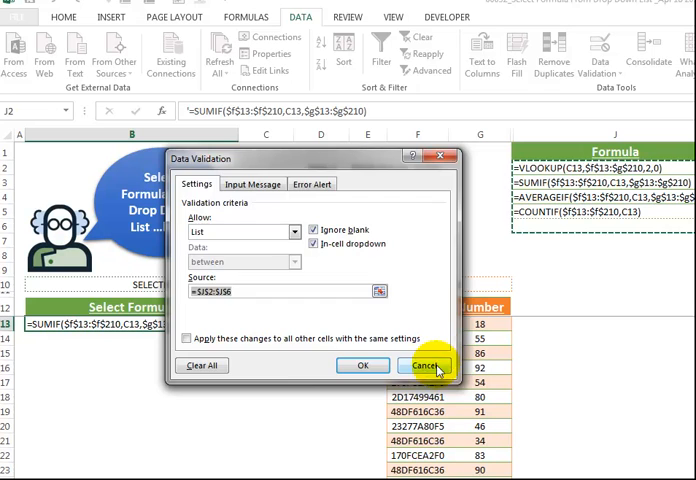
click(424, 365)
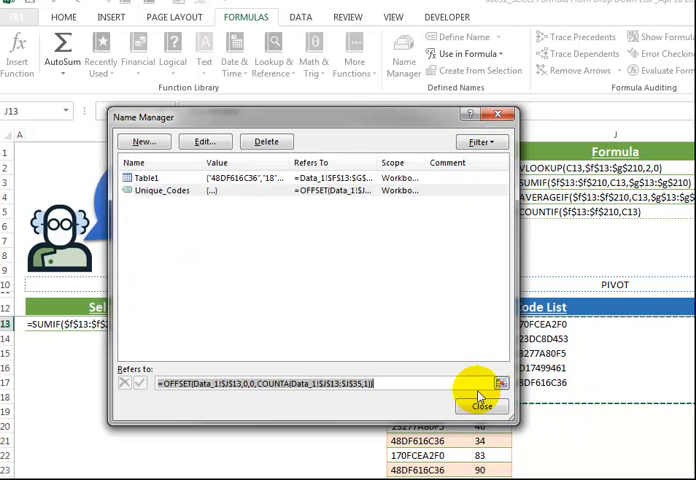
click(481, 406)
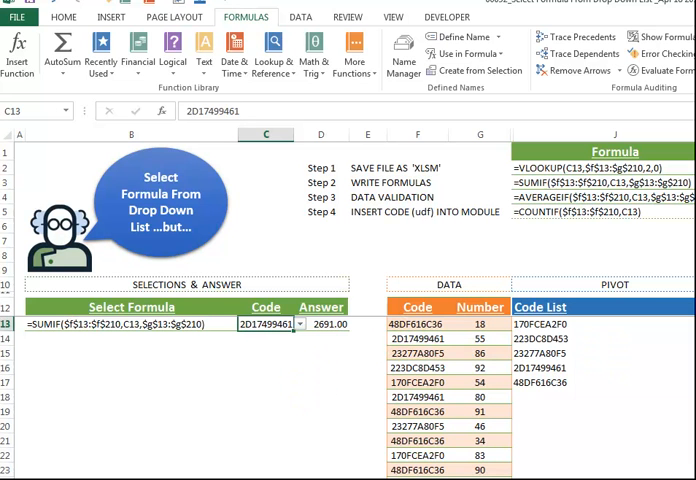
Scroll down to the Eval UDF code stored on the sheet and select it.
scroll(down, 3)
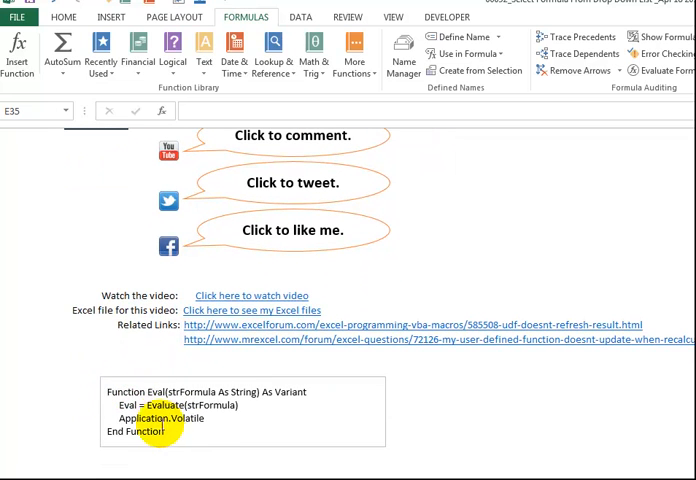
click(444, 17)
text(=eval(B13))
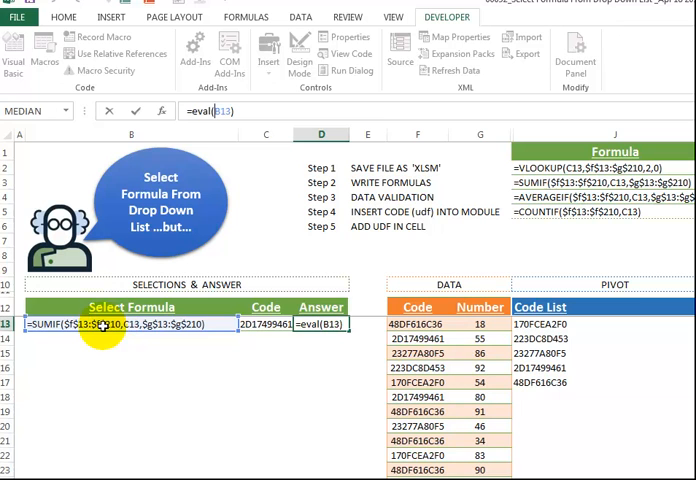
Enter =eval(B13) in D13 so it returns 2691.00 from the SUMIF text.
key(Return)
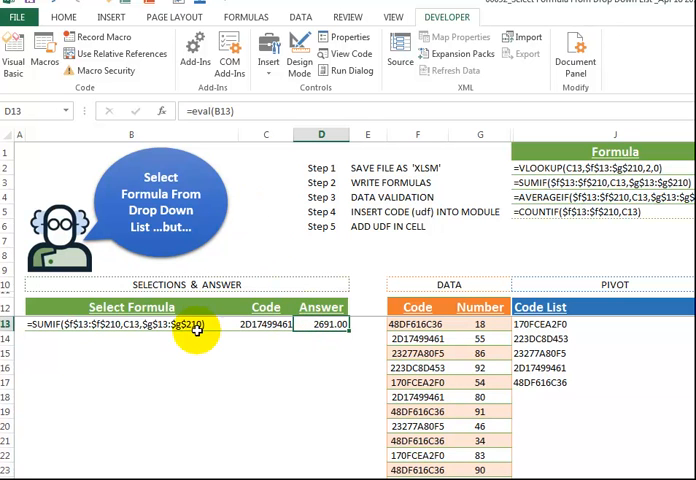
Set B13 to AVERAGEIF and C13 to code 223DC8D453 so D13 shows 57.32, then select B17.
click(246, 323)
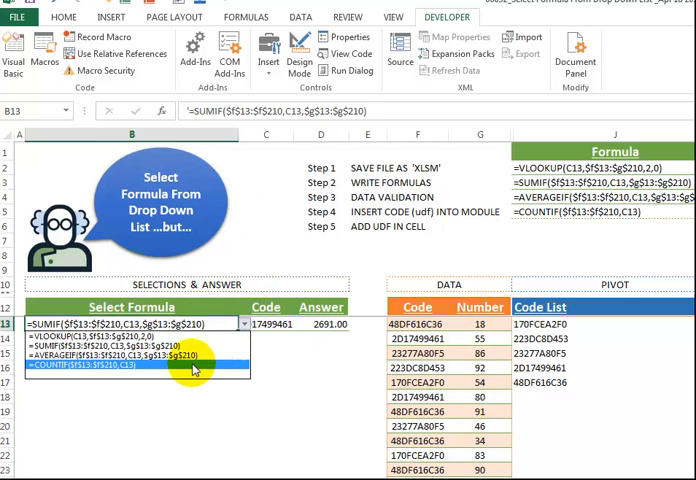
click(150, 353)
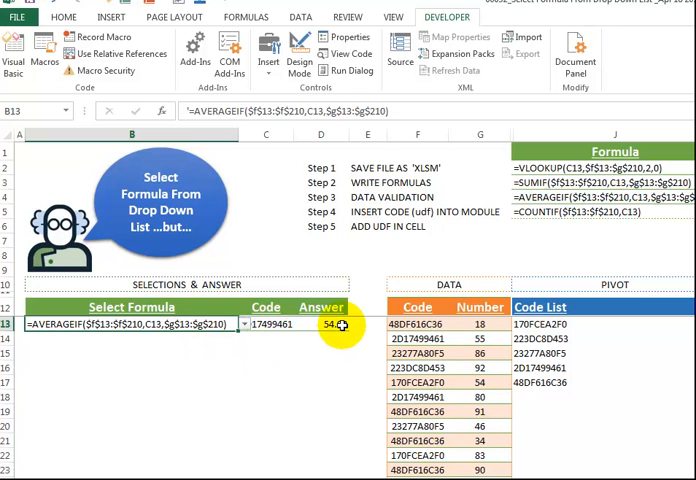
click(299, 324)
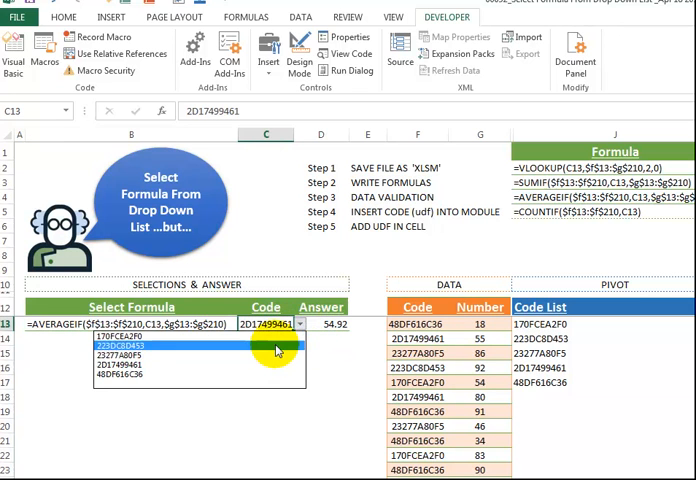
click(150, 338)
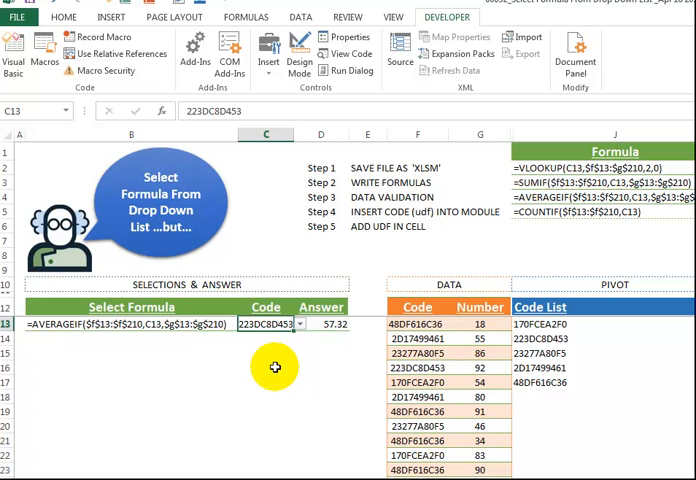
mouse_move(267, 368)
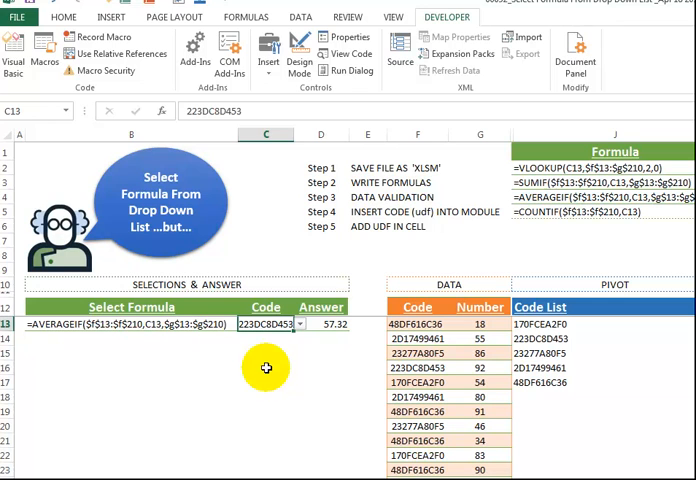
click(130, 380)
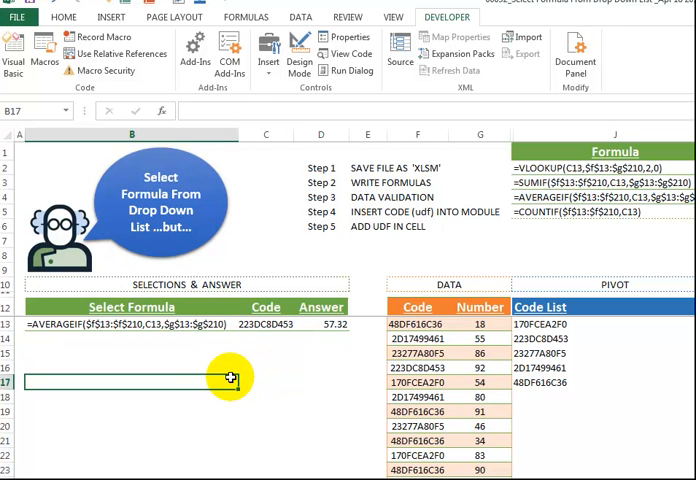
mouse_move(222, 348)
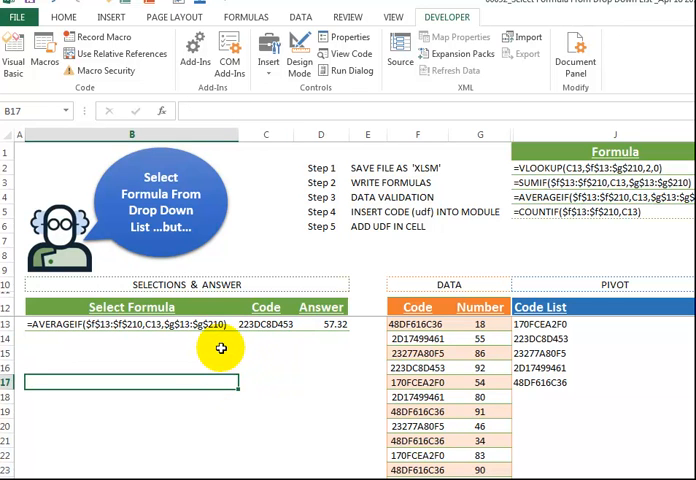
mouse_move(285, 370)
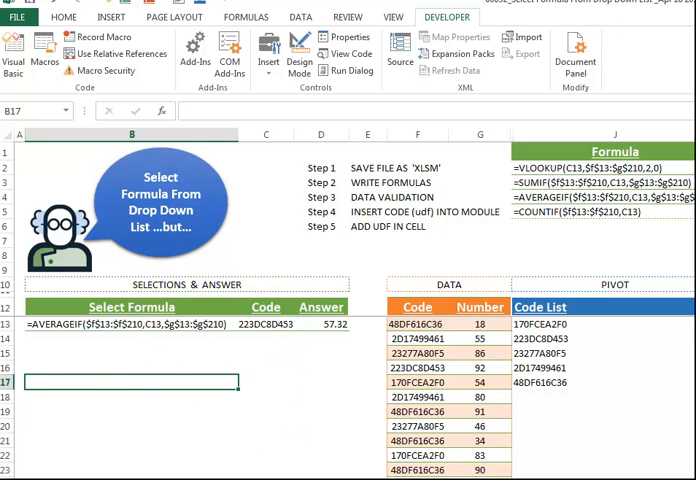
Scroll down to the Eval function code box and the related forum links.
scroll(down, 3)
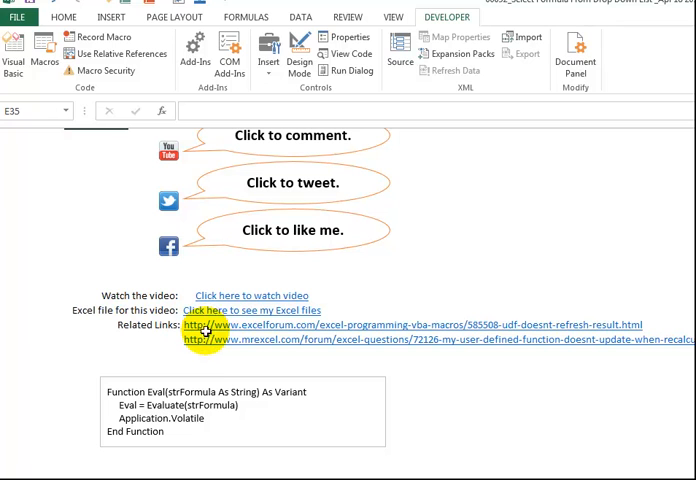
mouse_move(215, 367)
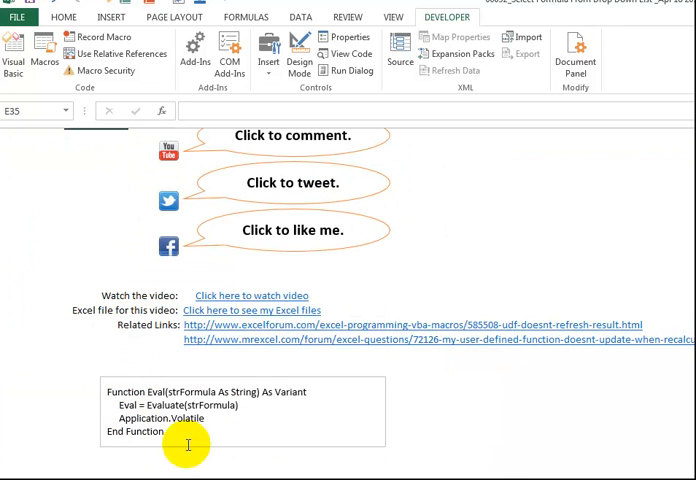
mouse_move(220, 419)
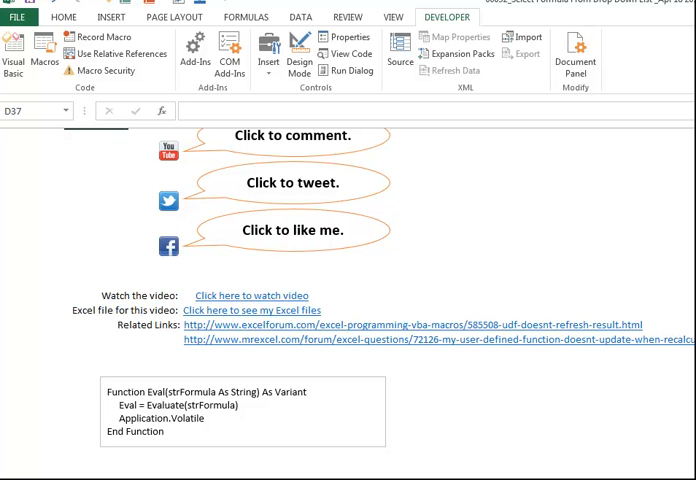
mouse_move(180, 227)
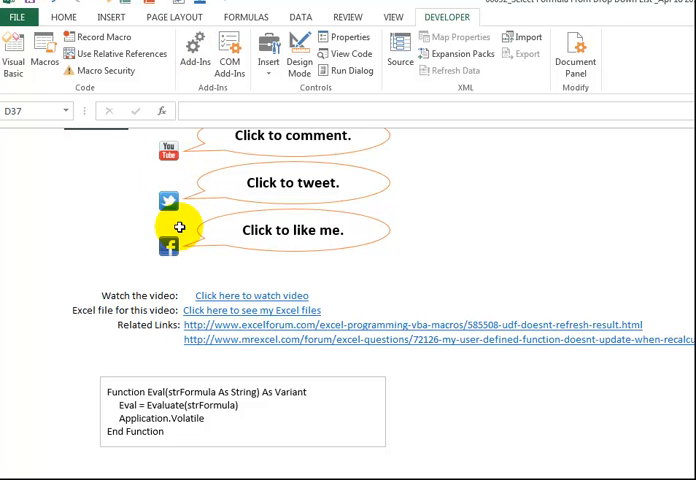
mouse_move(200, 347)
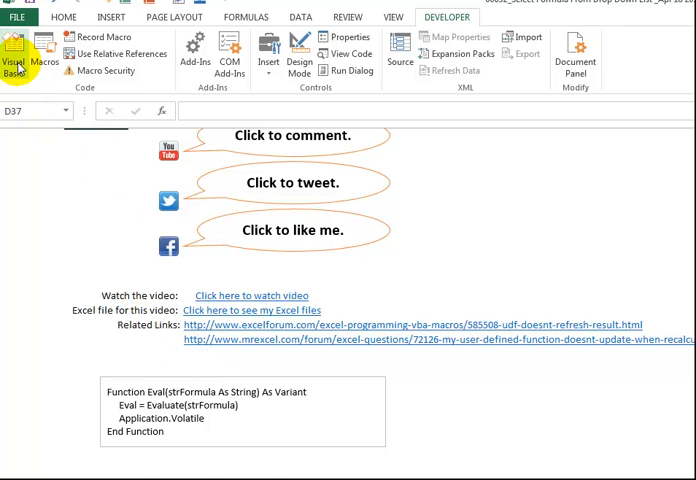
Return to the Selections & Answer table at the top of the sheet.
click(15, 50)
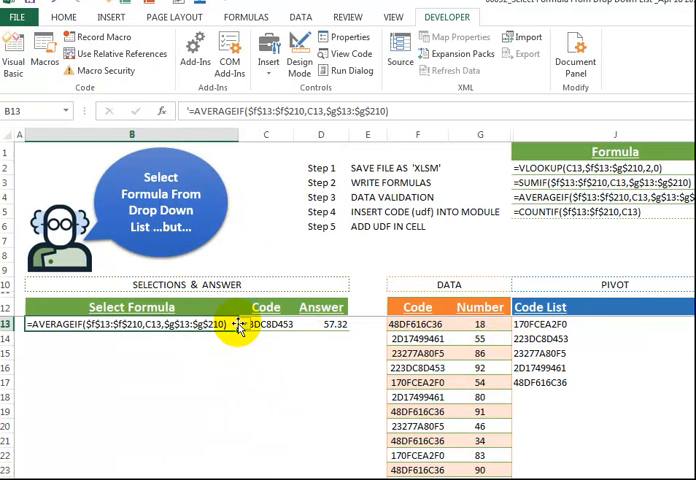
Set B13 to the COUNTIF formula with code 2D17499461 so D13's eval answer reads 49.00.
click(246, 323)
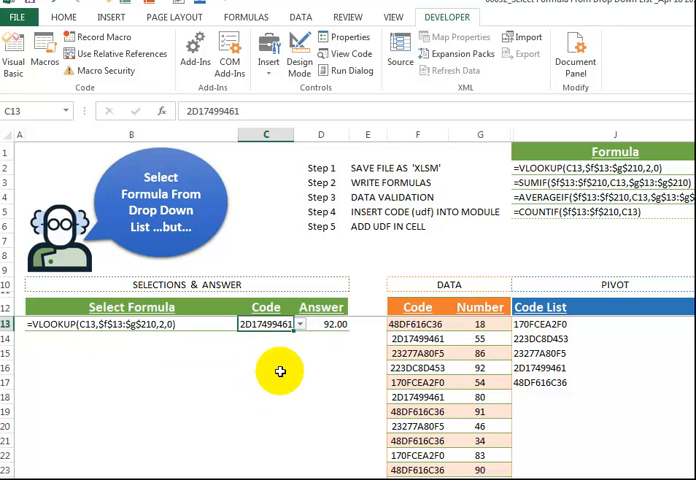
click(320, 323)
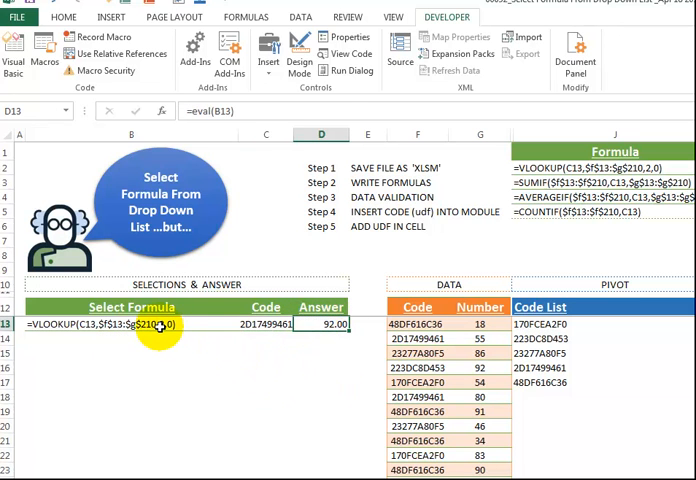
click(245, 323)
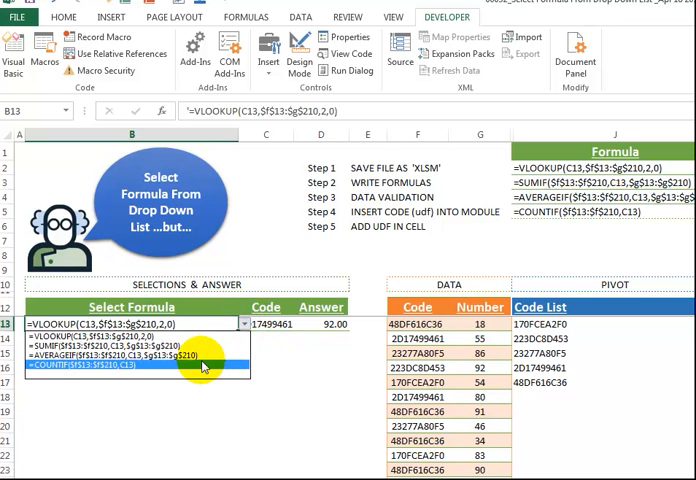
click(100, 381)
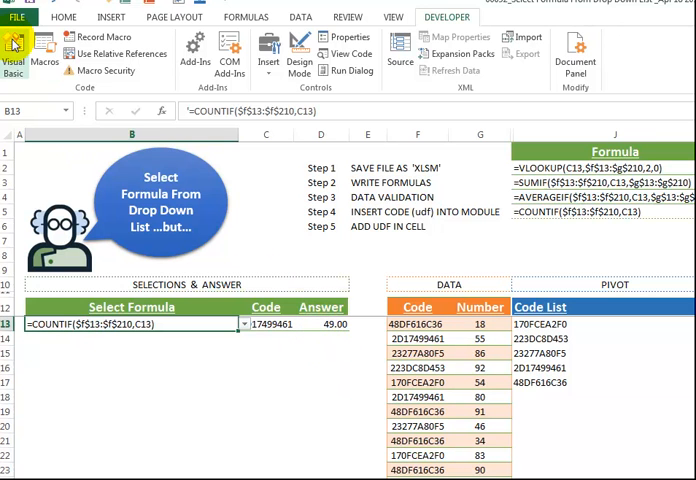
click(321, 322)
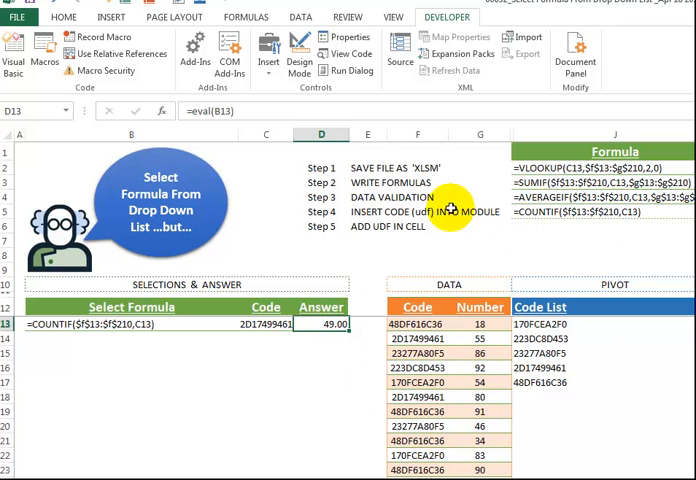
mouse_move(335, 333)
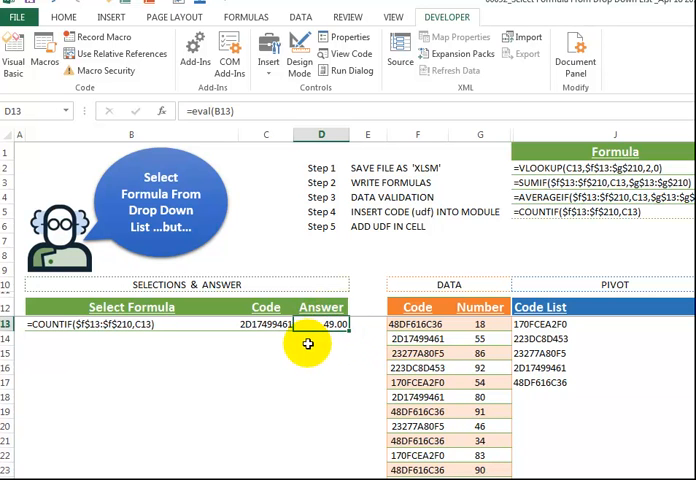
mouse_move(183, 249)
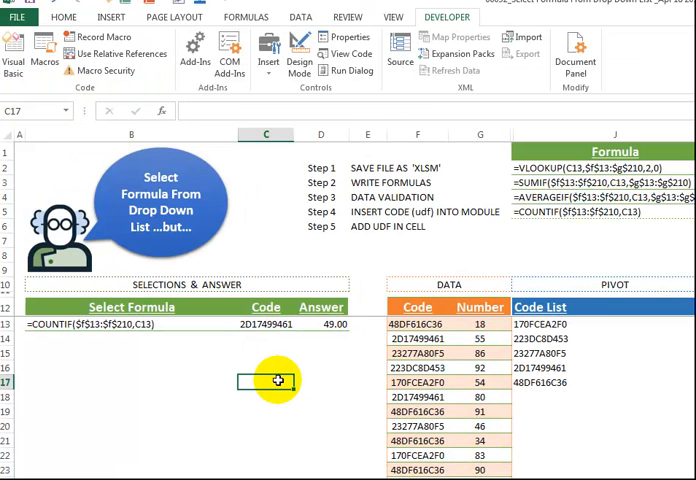
mouse_move(112, 327)
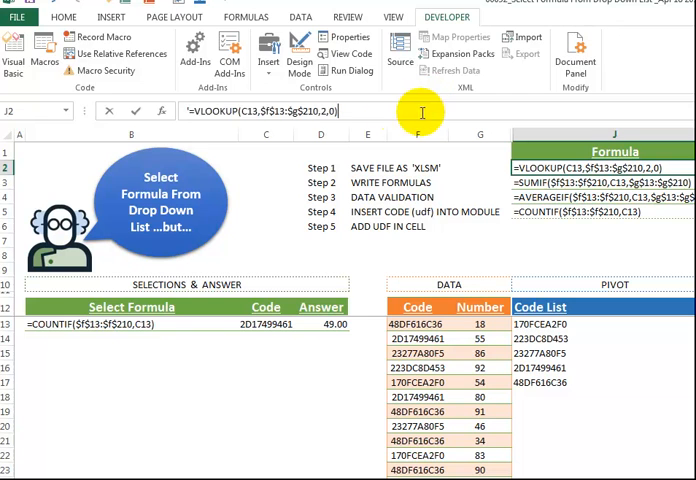
mouse_move(112, 342)
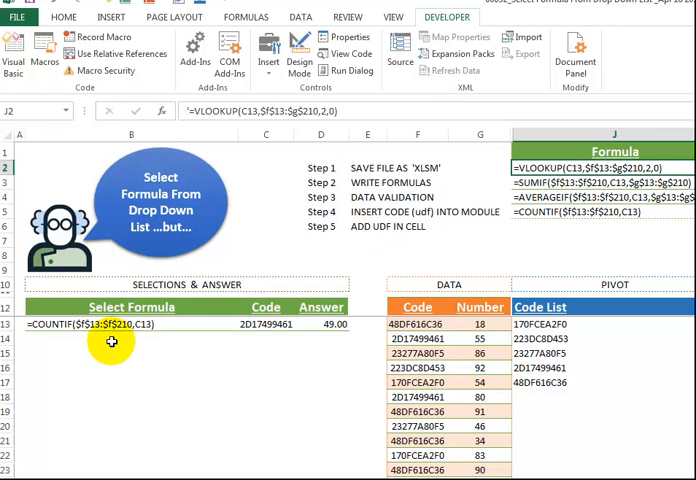
Enter a plain VLOOKUP in B15 and =SUMIF($F$13:$F$210,C13,$G$13:$G$210) in B16, returning 55 and 2691.
click(111, 354)
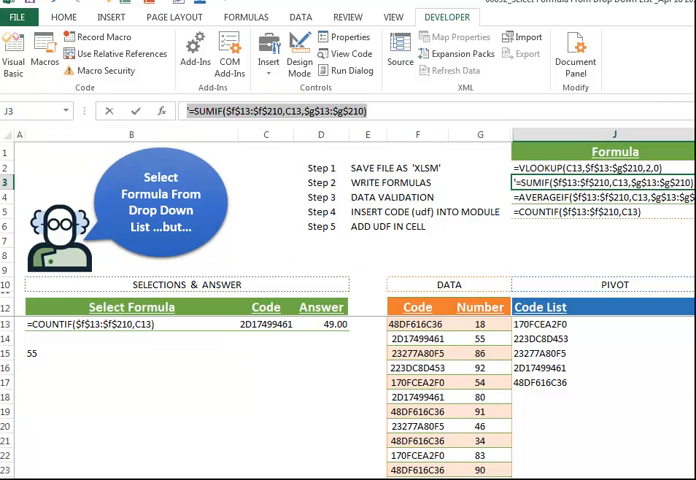
click(131, 368)
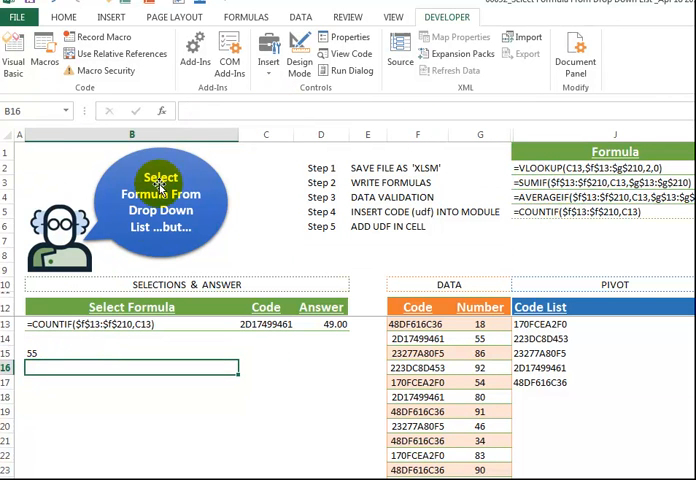
text(=SUMIF($f$13:$f$210,C13,$g$13:$g$210))
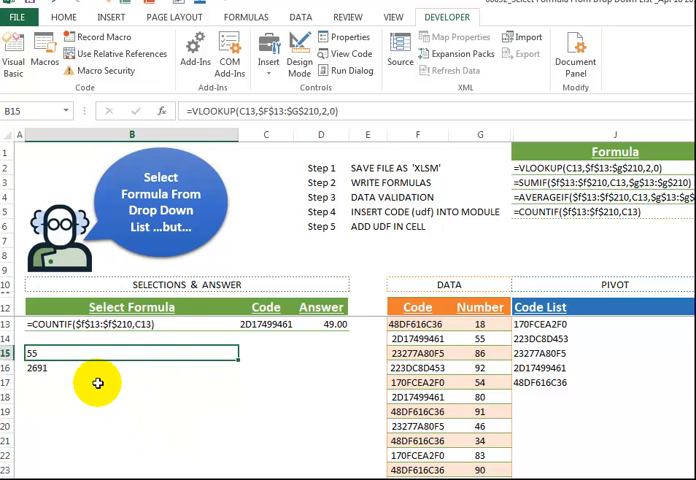
click(130, 411)
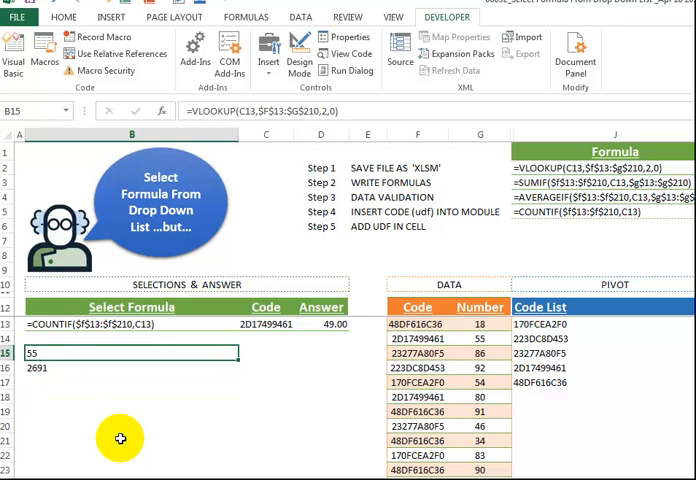
click(320, 324)
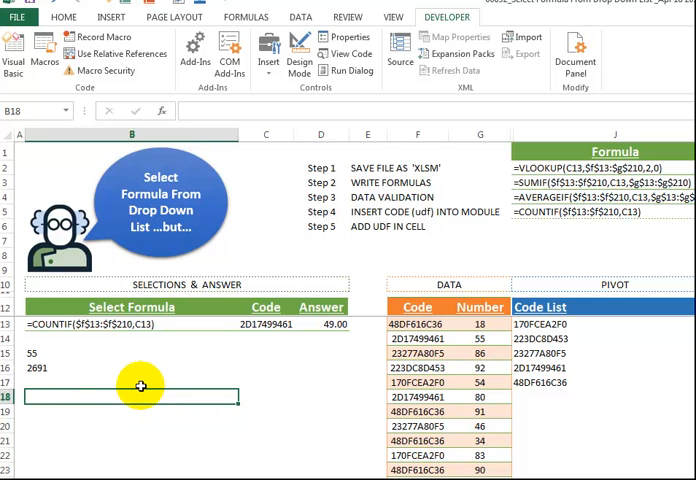
mouse_move(156, 375)
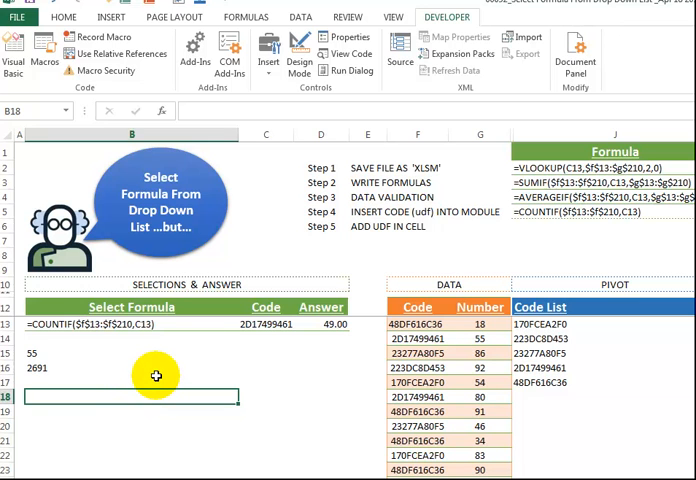
click(320, 324)
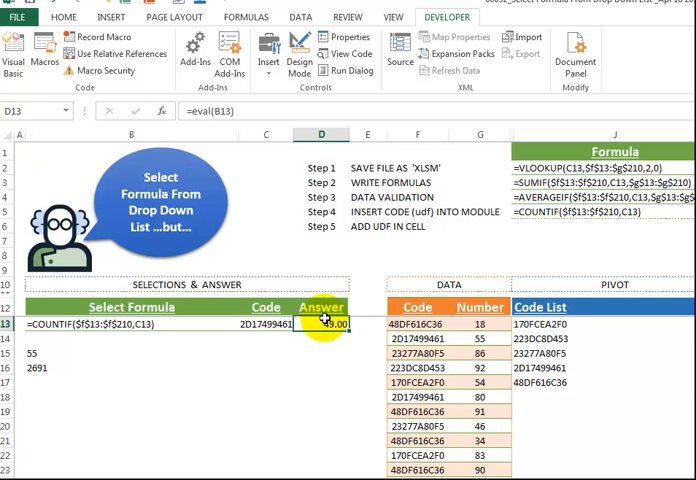
mouse_move(281, 377)
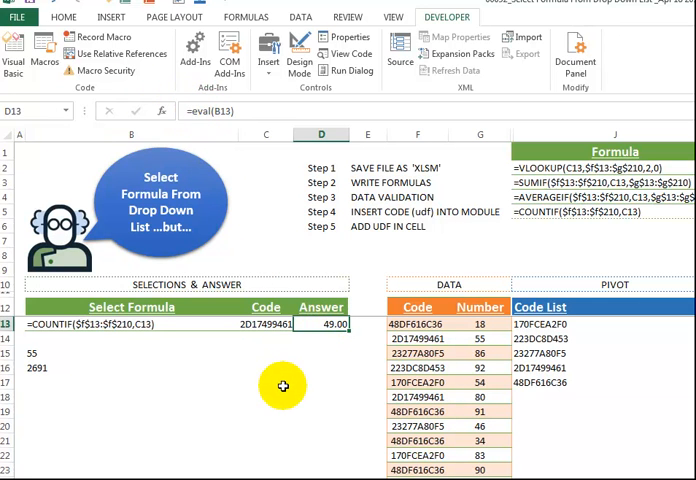
mouse_move(192, 401)
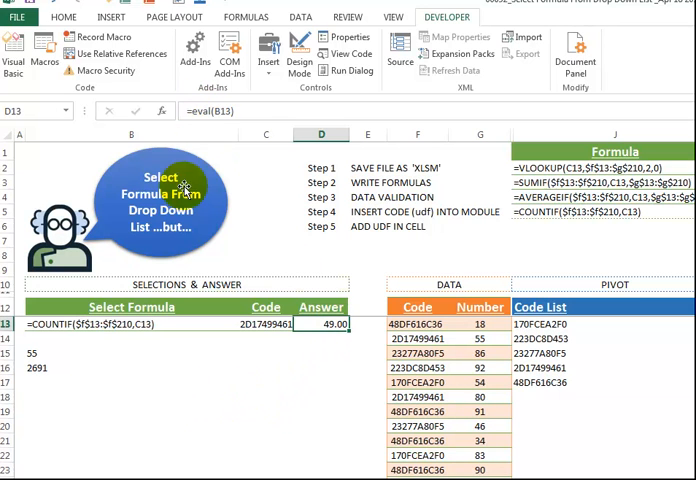
click(30, 368)
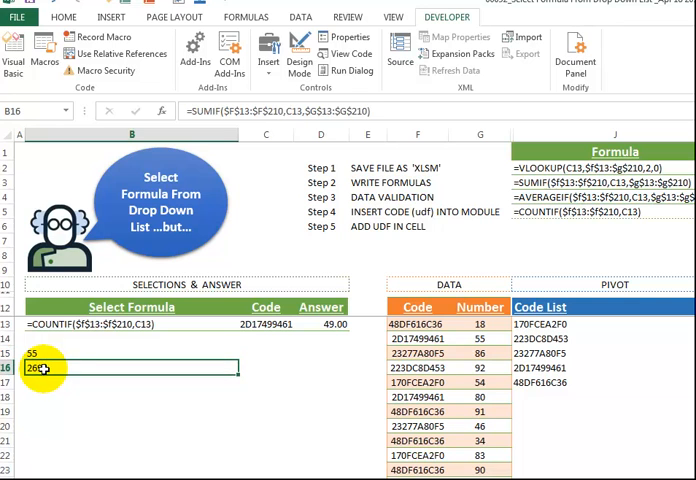